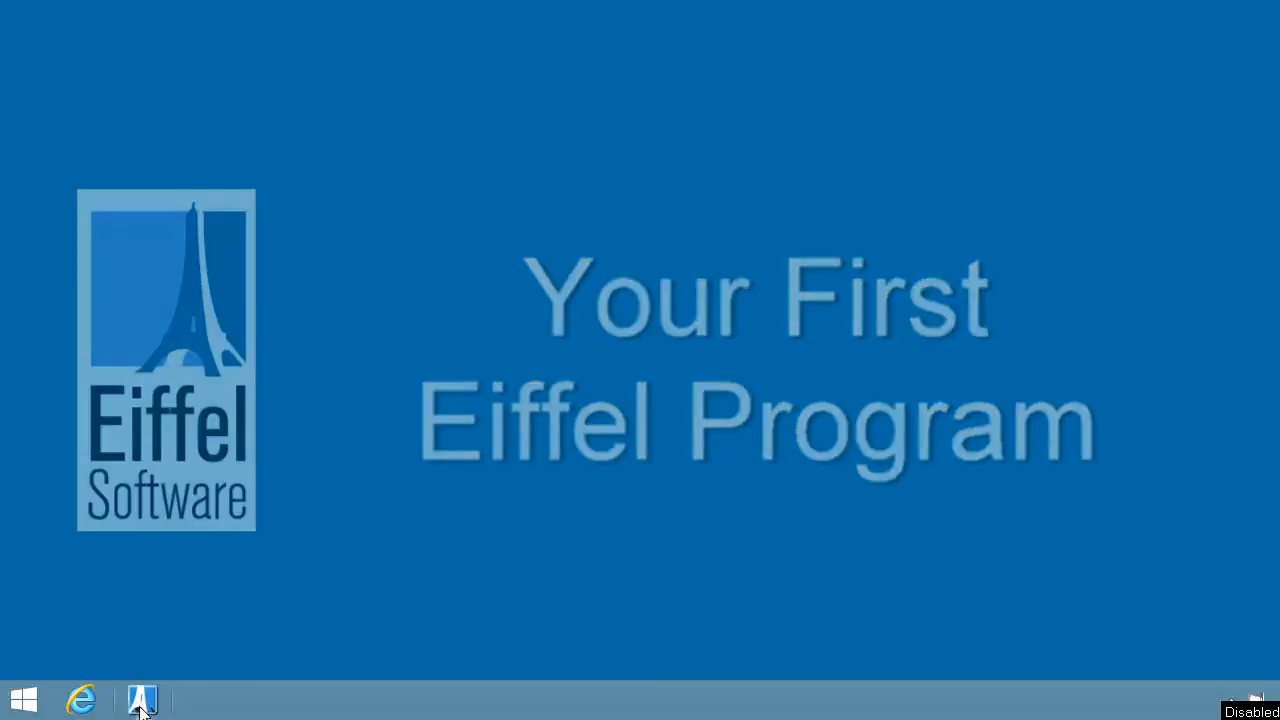
Launch EiffelStudio from the taskbar to reach the project startup dialog
{"action": "left_click", "coordinate": [142, 697]}
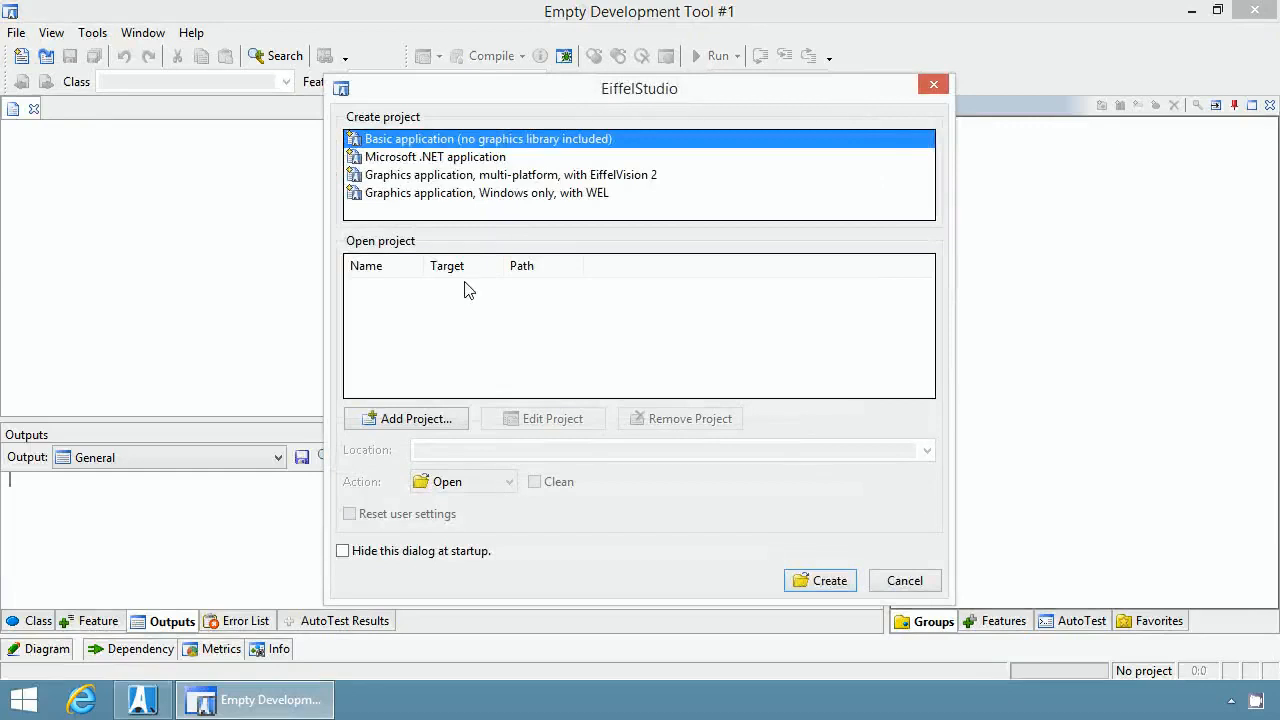
{"action": "mouse_move", "coordinate": [628, 431]}
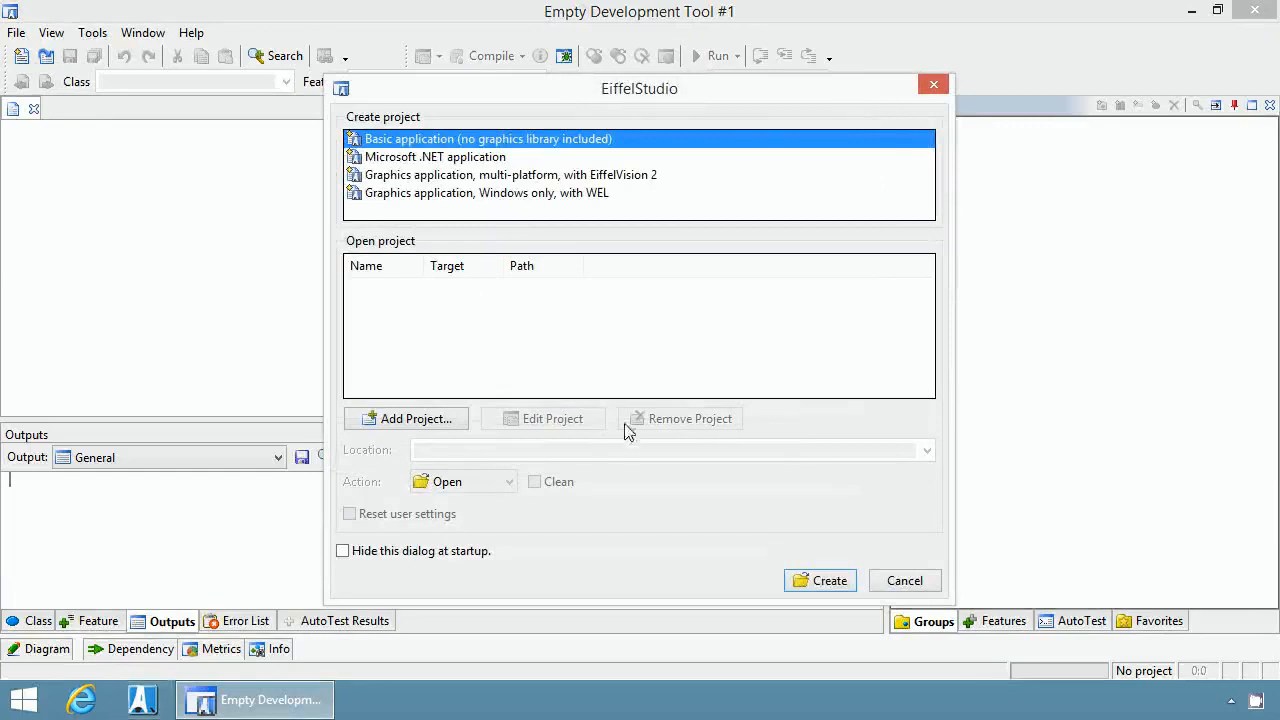
{"action": "mouse_move", "coordinate": [819, 580]}
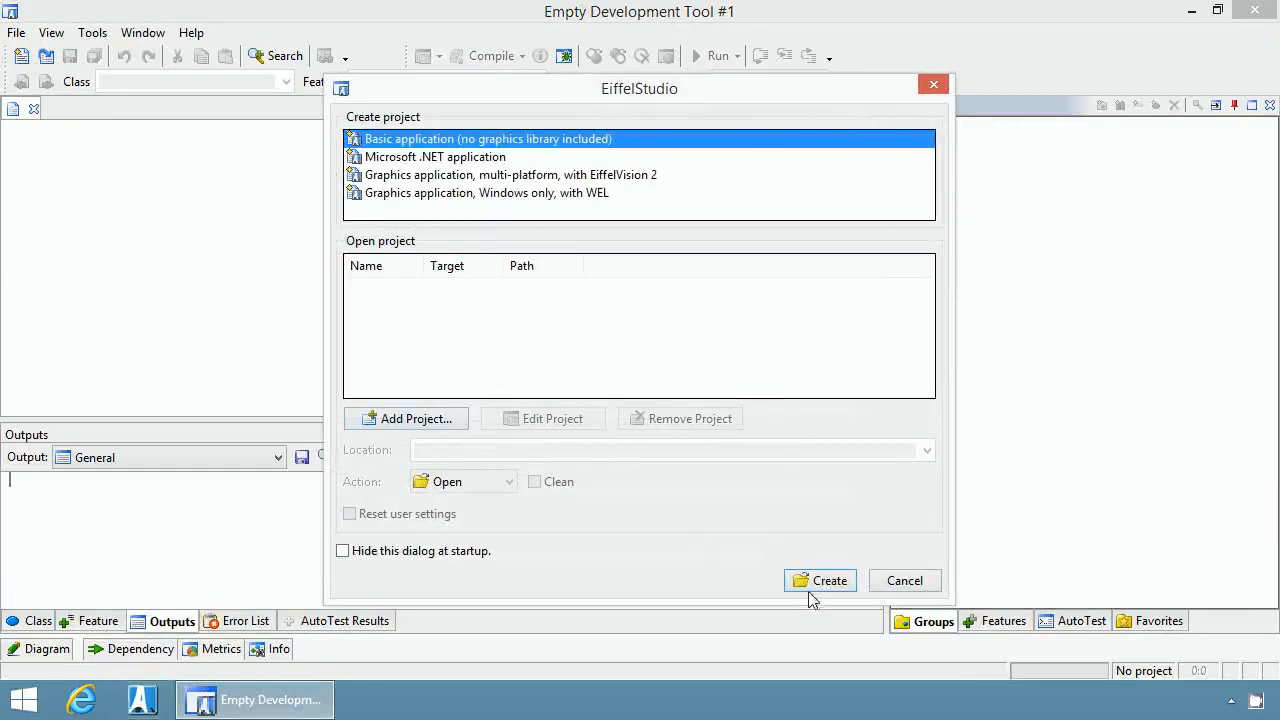
{"action": "mouse_move", "coordinate": [704, 420]}
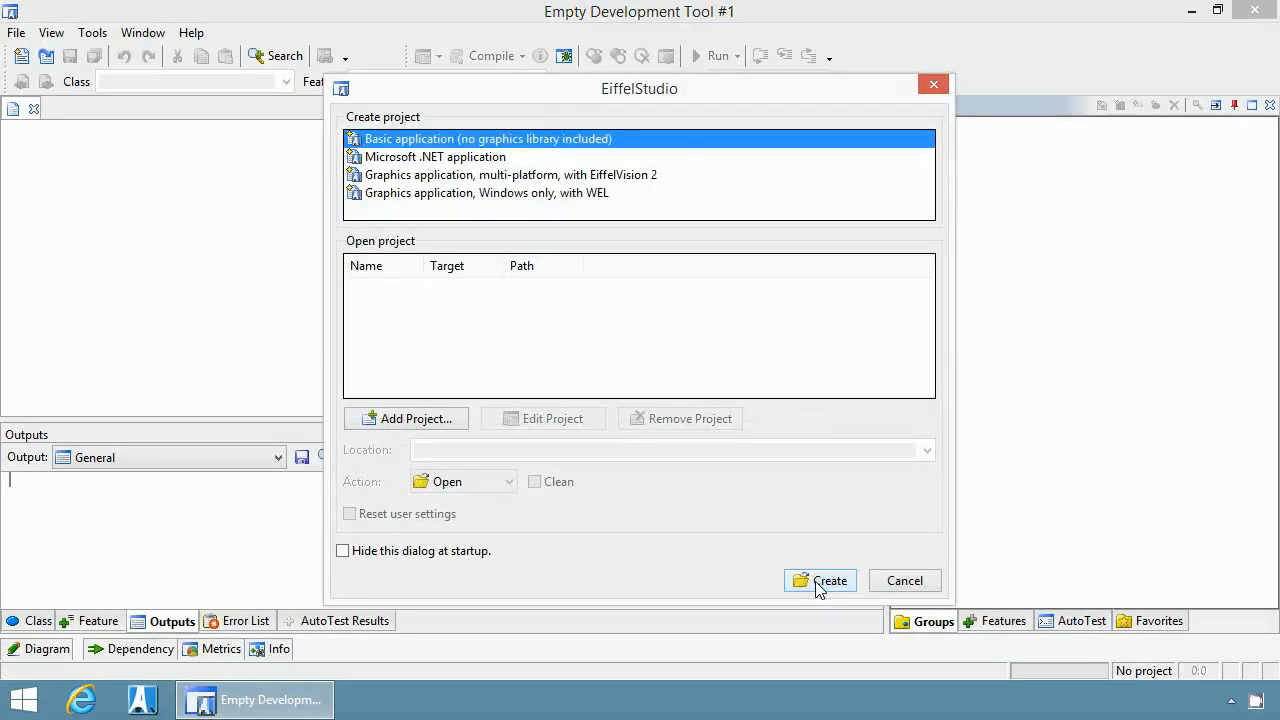
Create a basic application project, showing defaults: system 'project', root class APPLICATION
{"action": "left_click", "coordinate": [820, 580]}
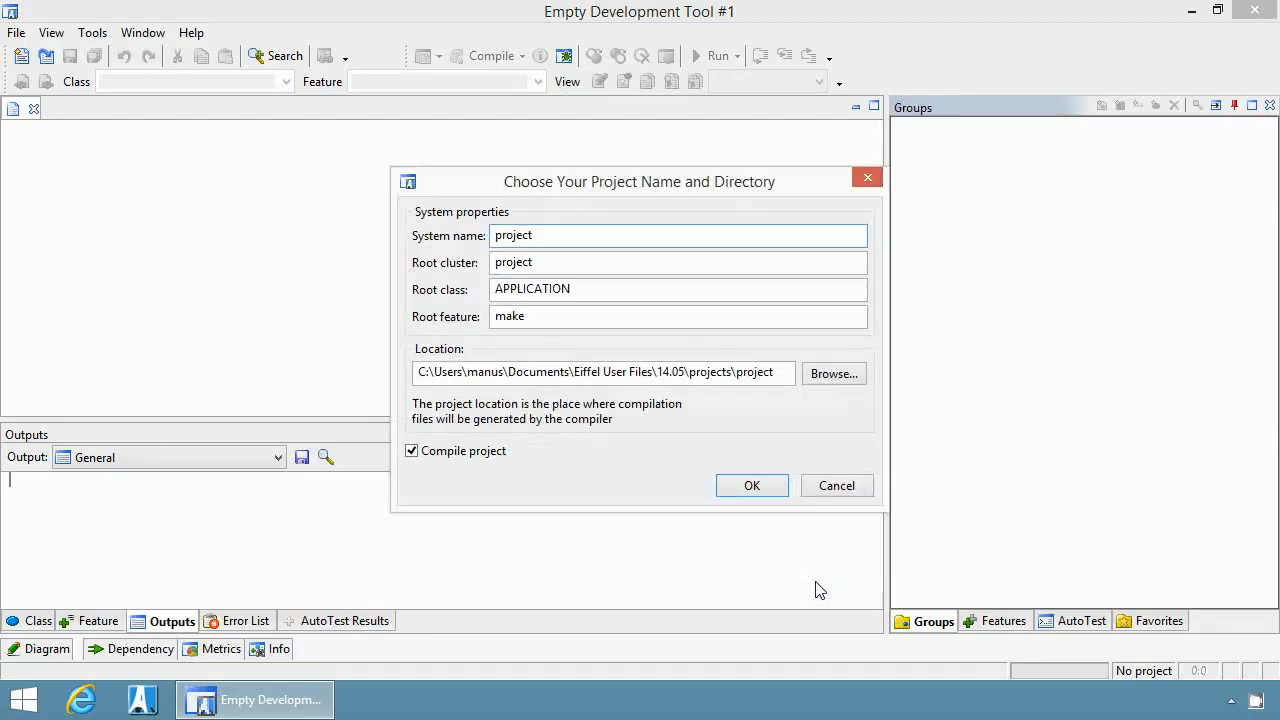
{"action": "mouse_move", "coordinate": [621, 288]}
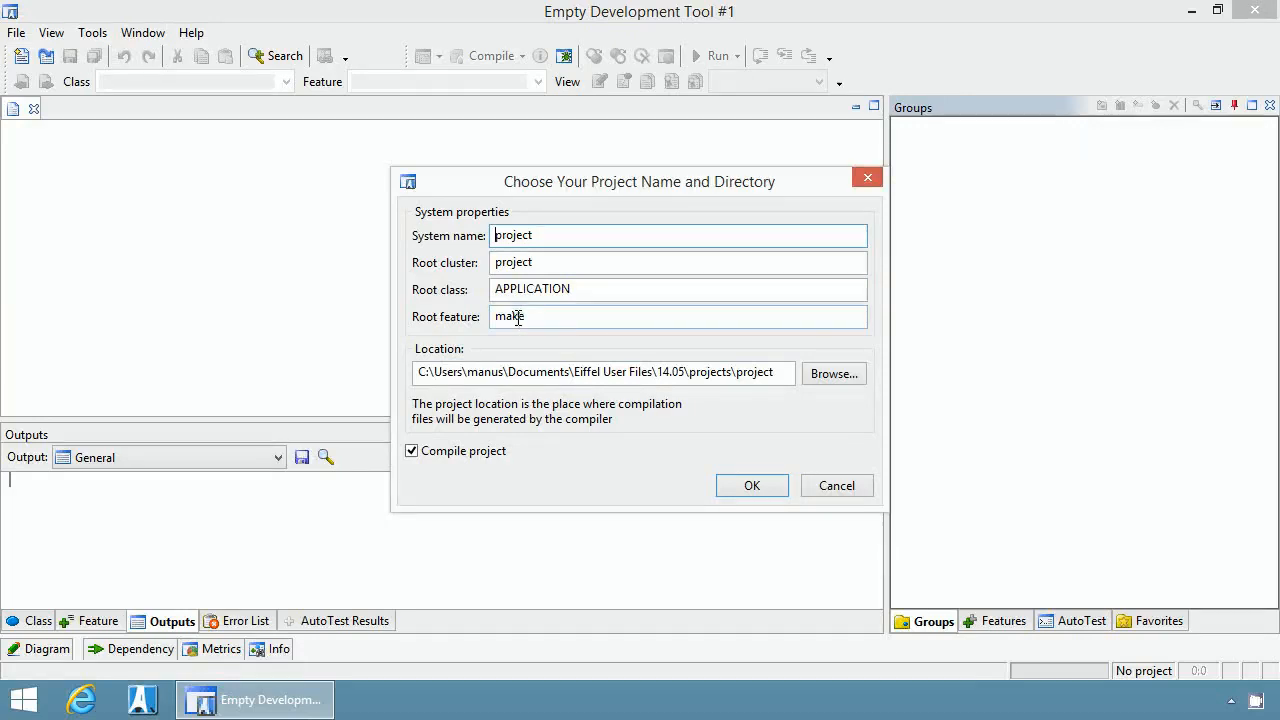
{"action": "mouse_move", "coordinate": [565, 348]}
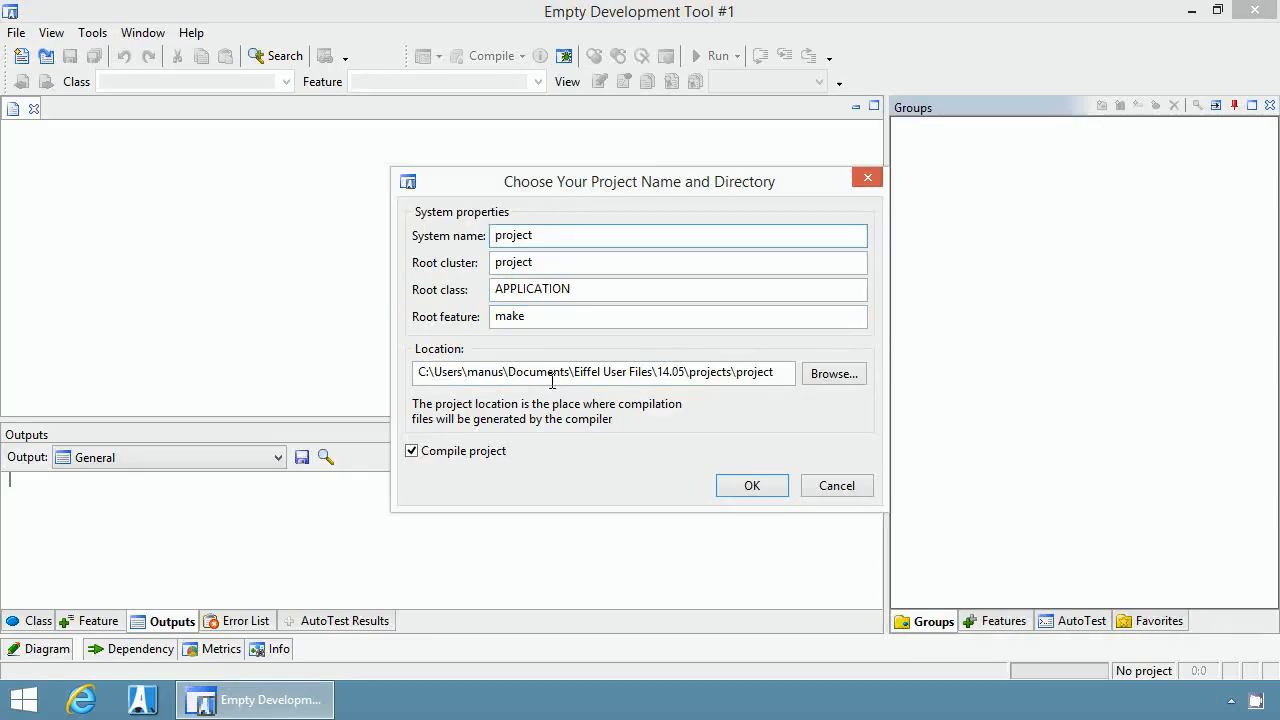
{"action": "mouse_move", "coordinate": [420, 475]}
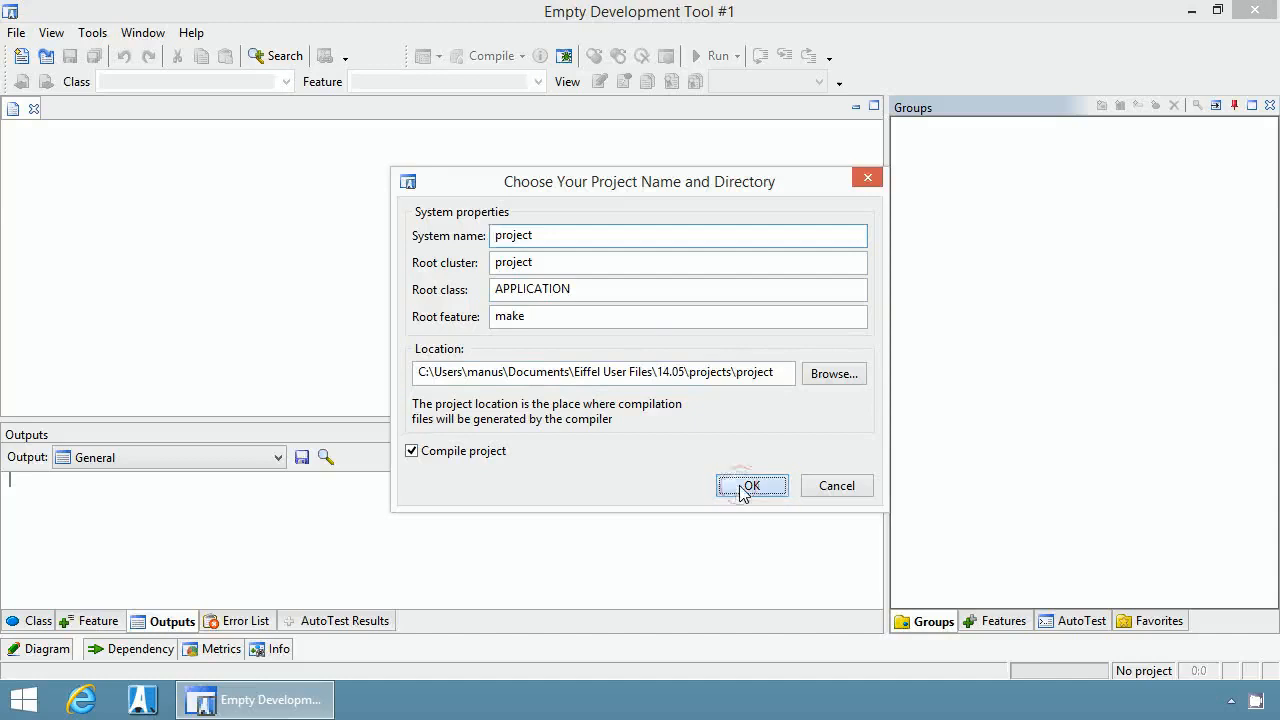
Accept the default project settings and agree to build the missing precompiled library
{"action": "left_click", "coordinate": [751, 485]}
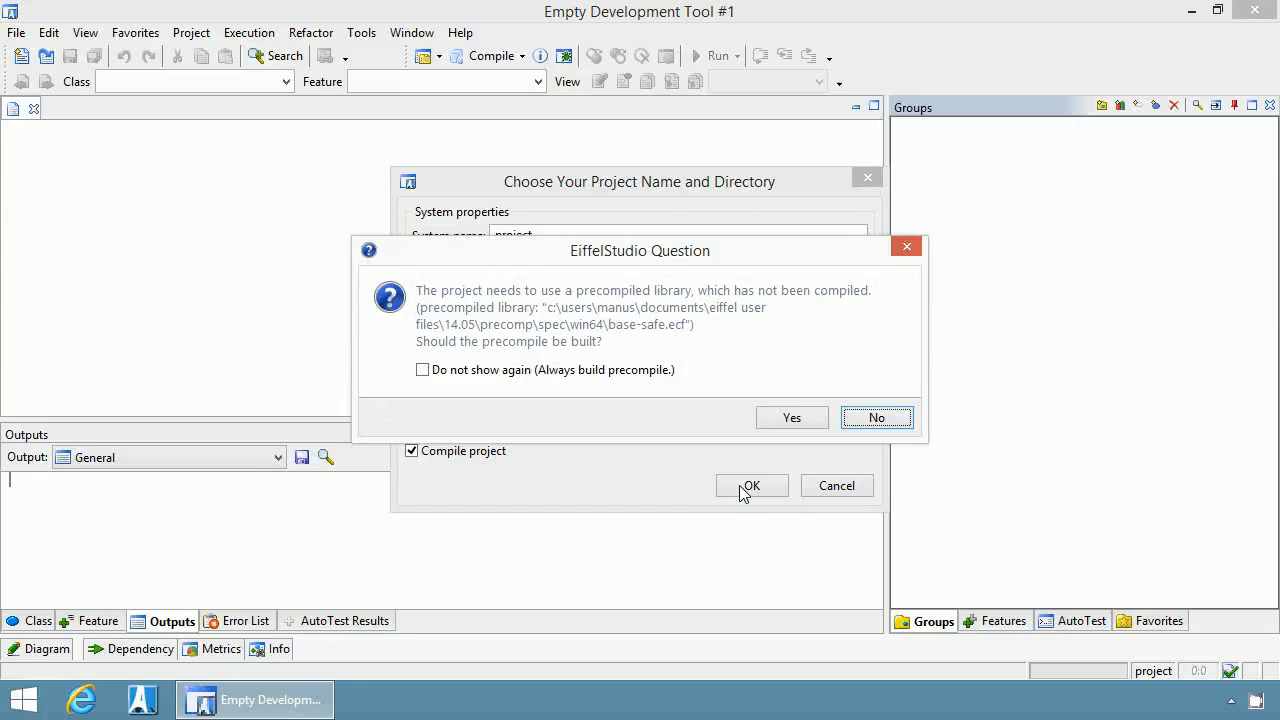
{"action": "mouse_move", "coordinate": [732, 418]}
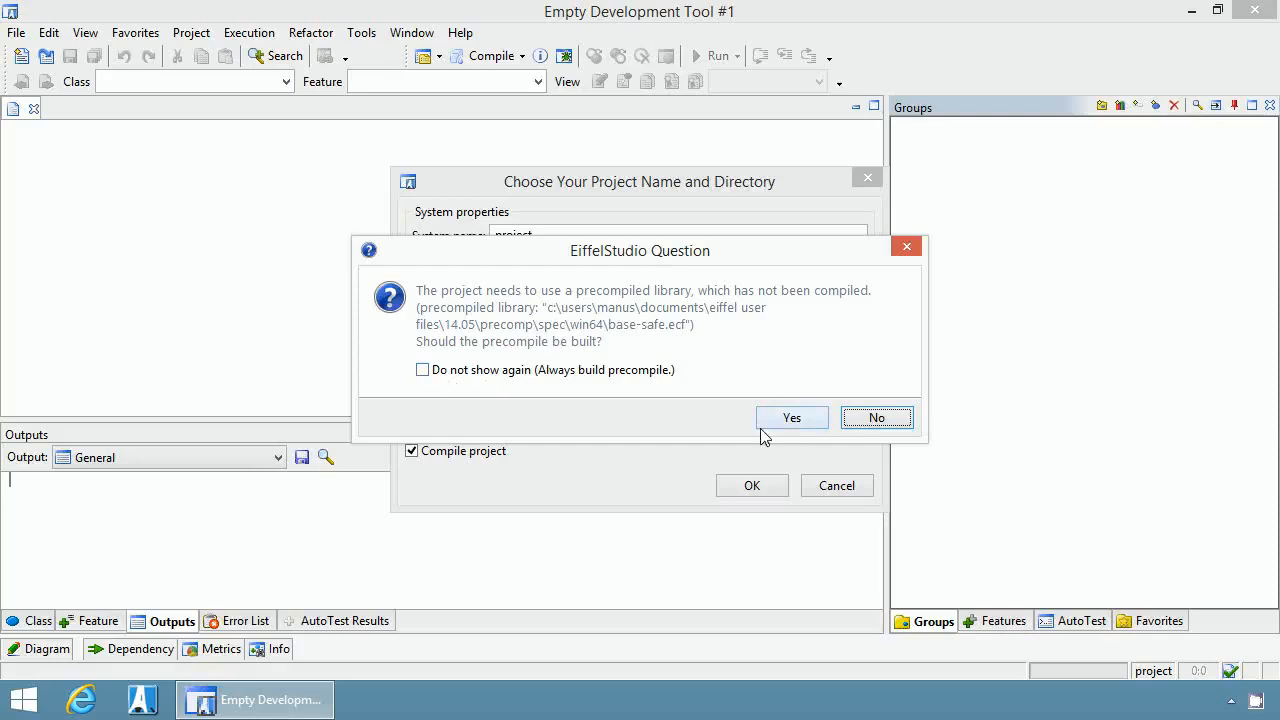
{"action": "left_click", "coordinate": [791, 417]}
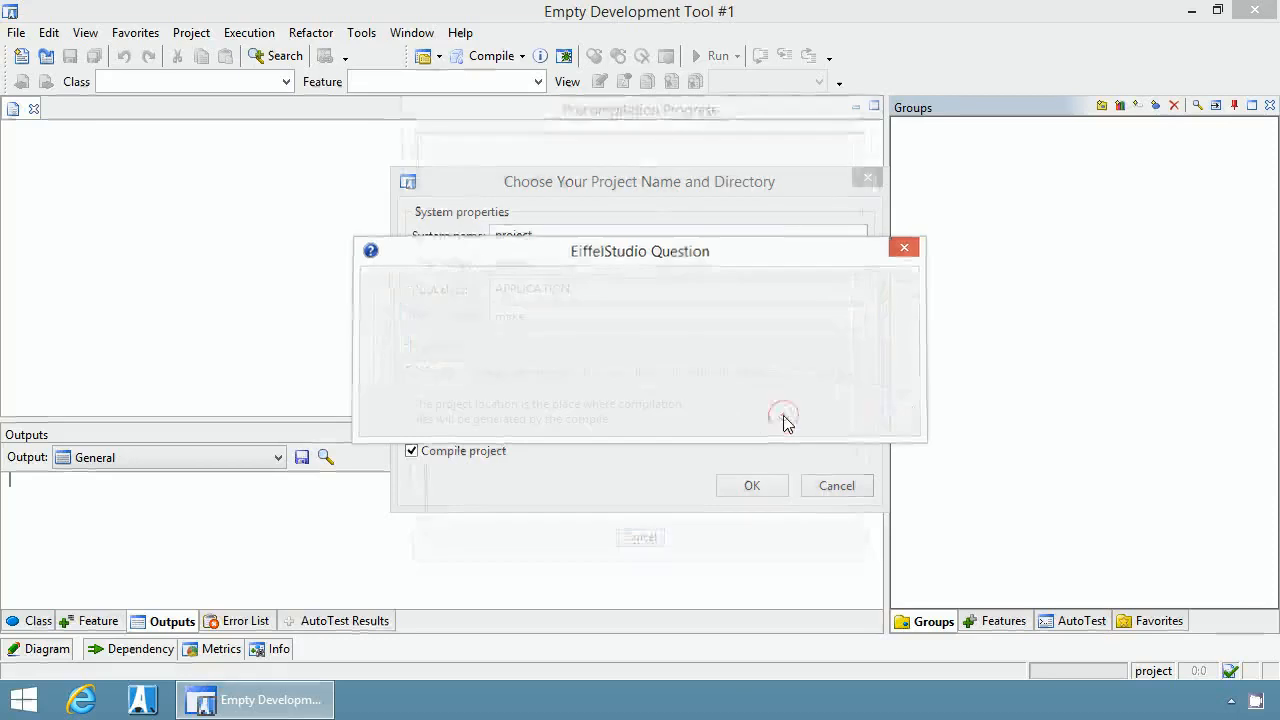
Finish compiling the 'project' system until Eiffel and C compilation both succeed
{"action": "left_click", "coordinate": [751, 485]}
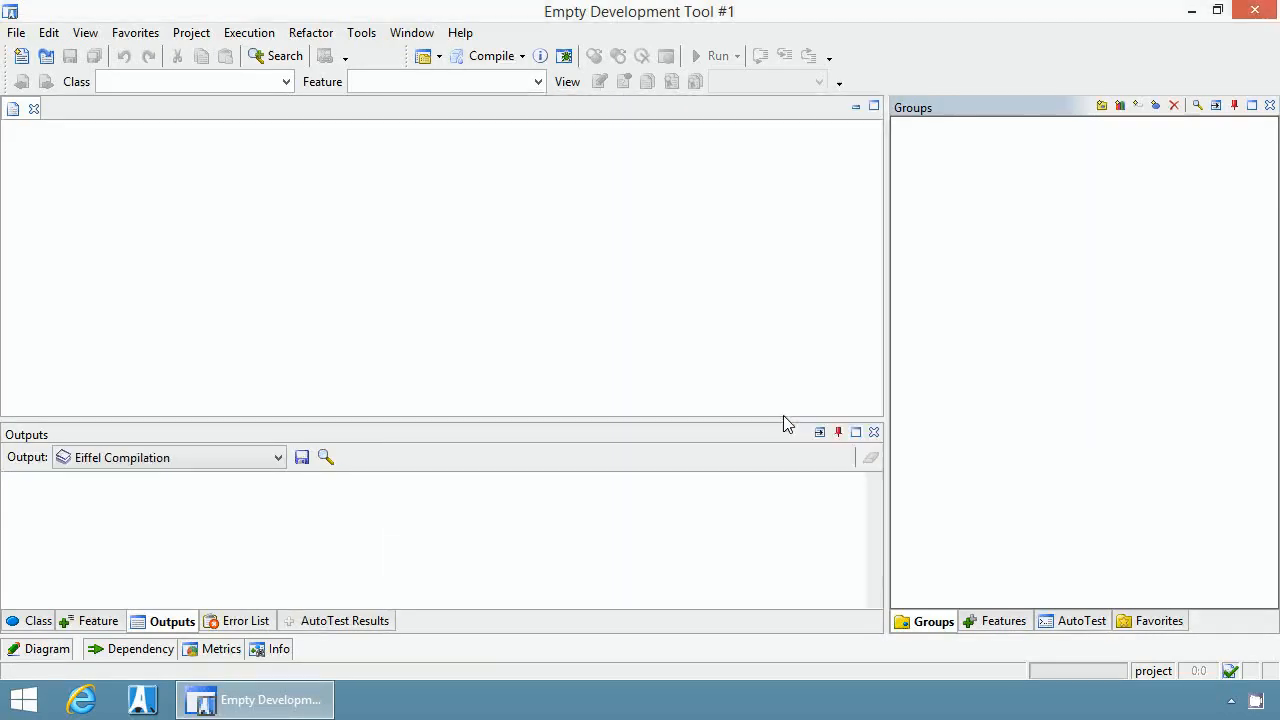
{"action": "left_click", "coordinate": [490, 55]}
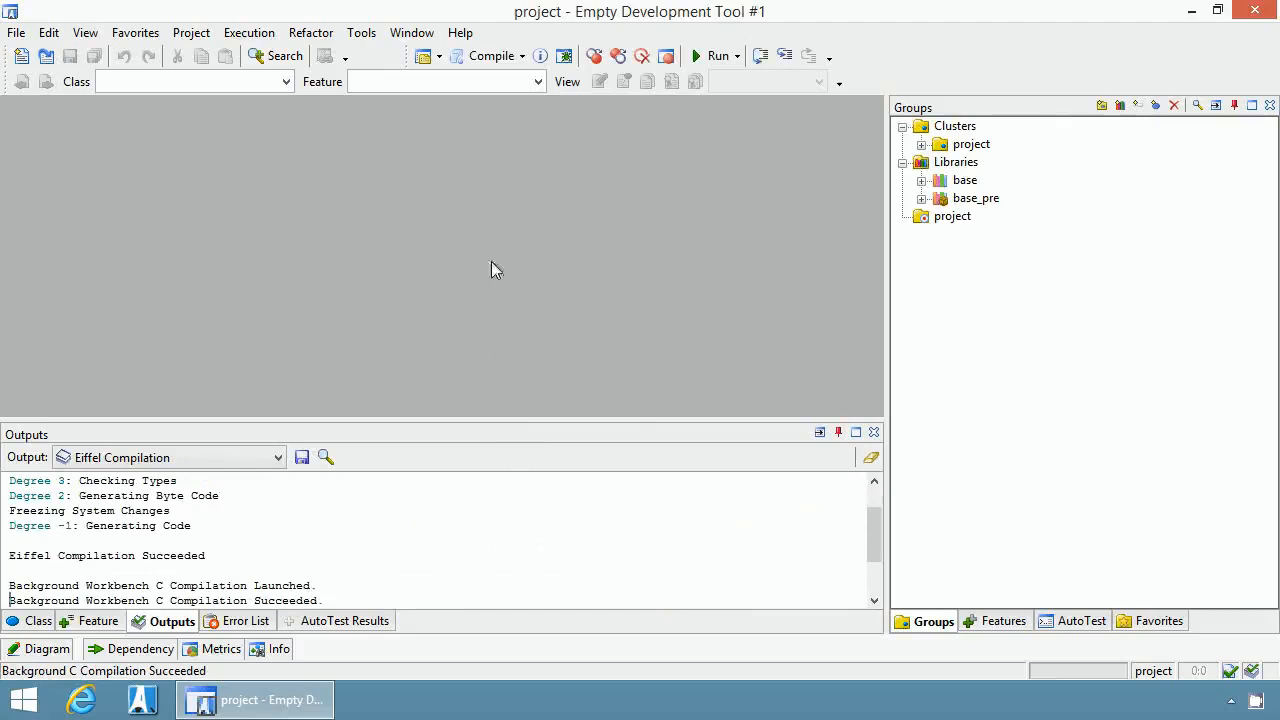
{"action": "mouse_move", "coordinate": [537, 68]}
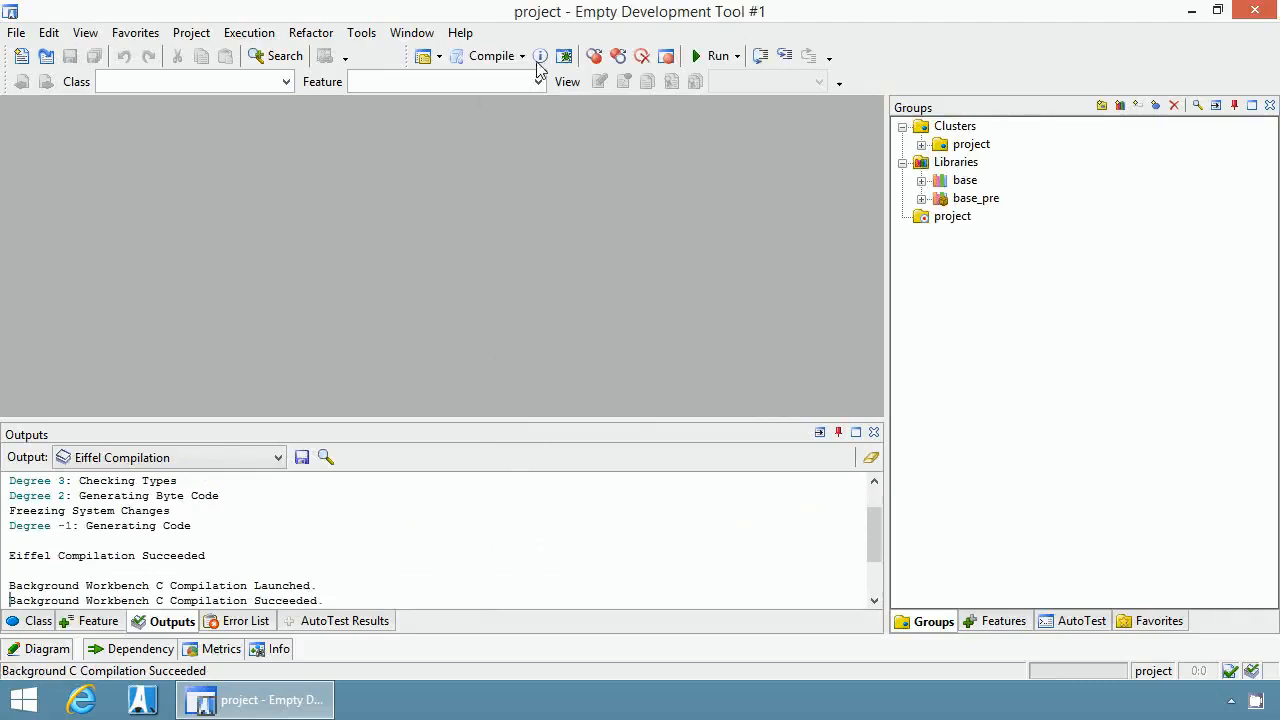
Show system information and bring up the context menu for root class APPLICATION
{"action": "left_click", "coordinate": [540, 56]}
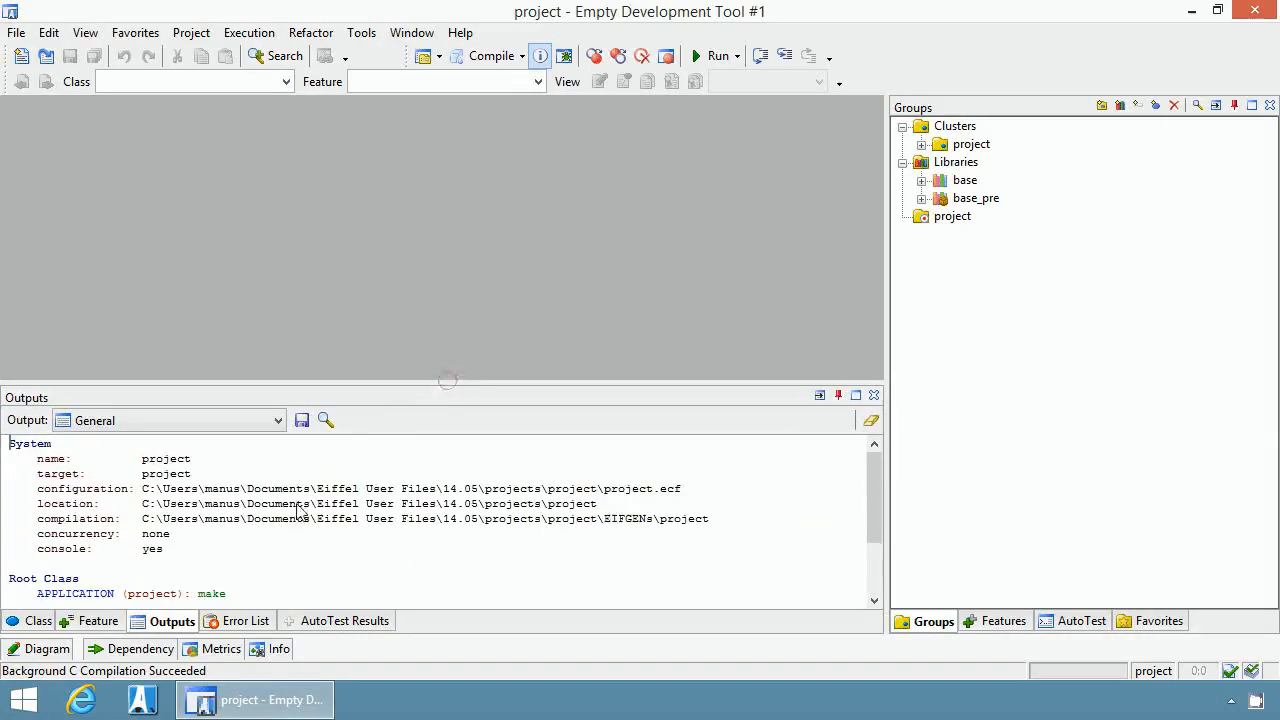
{"action": "mouse_move", "coordinate": [180, 480]}
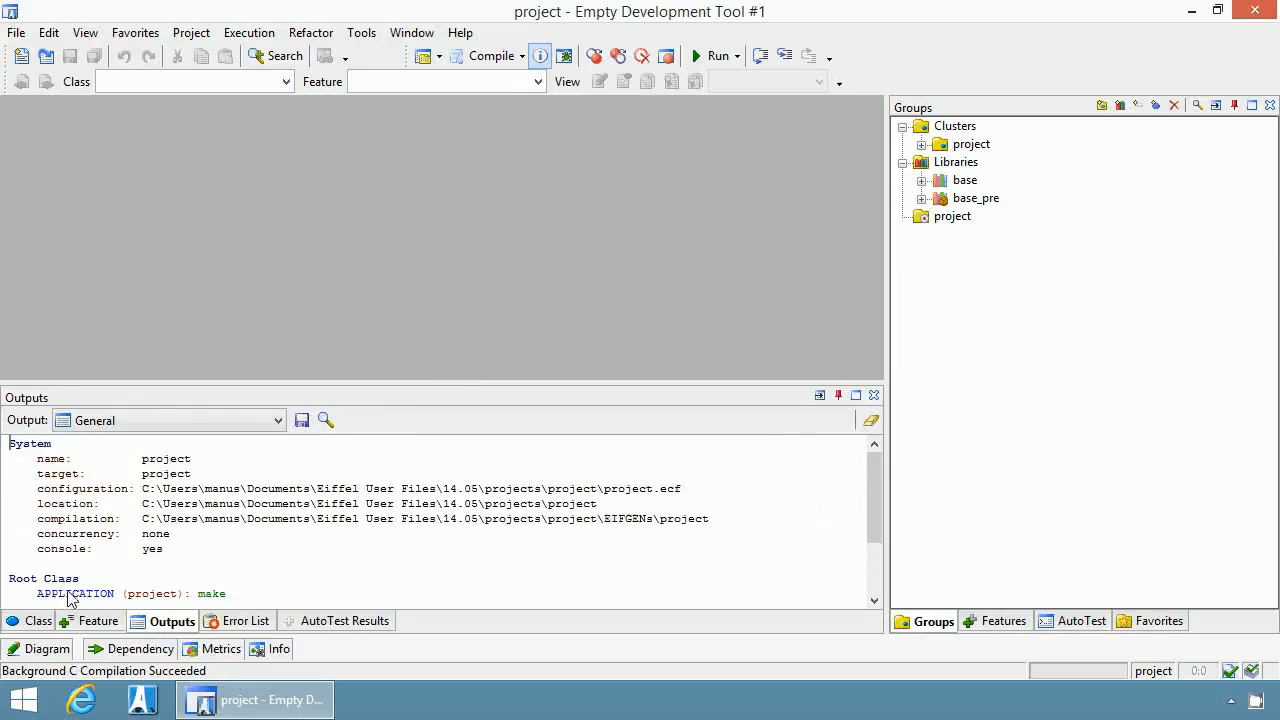
{"action": "right_click", "coordinate": [75, 593]}
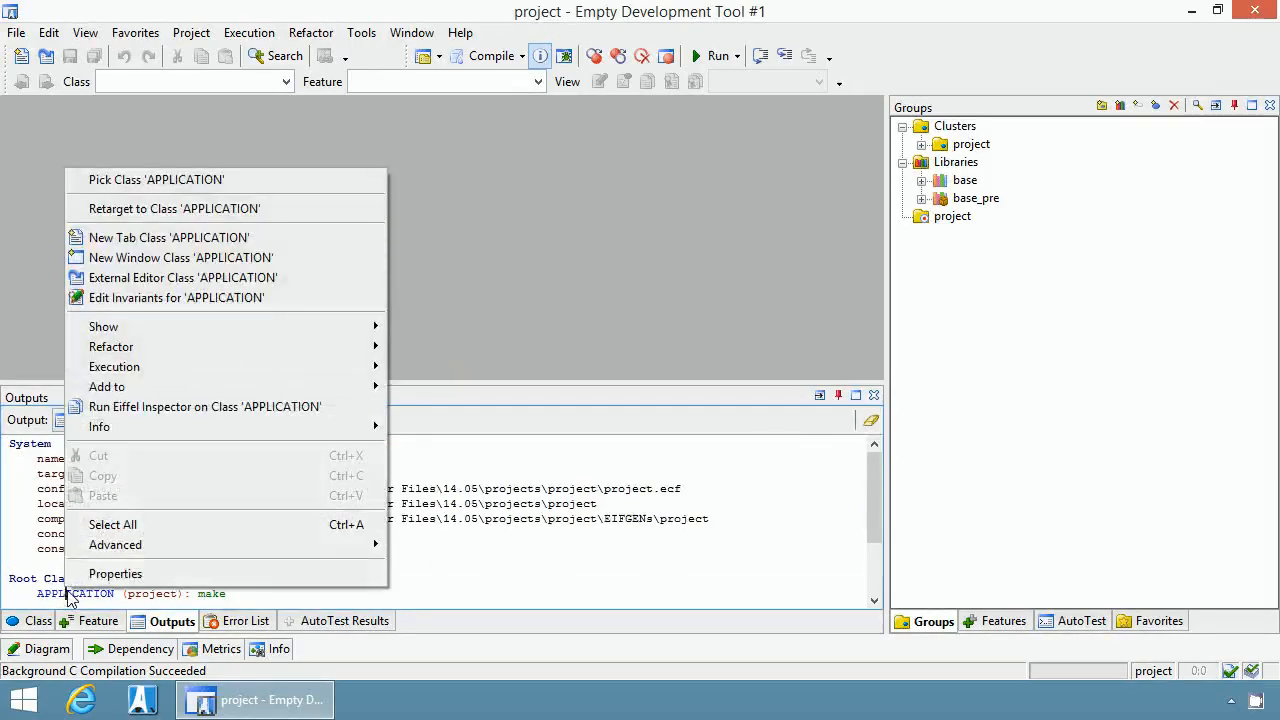
{"action": "mouse_move", "coordinate": [114, 367]}
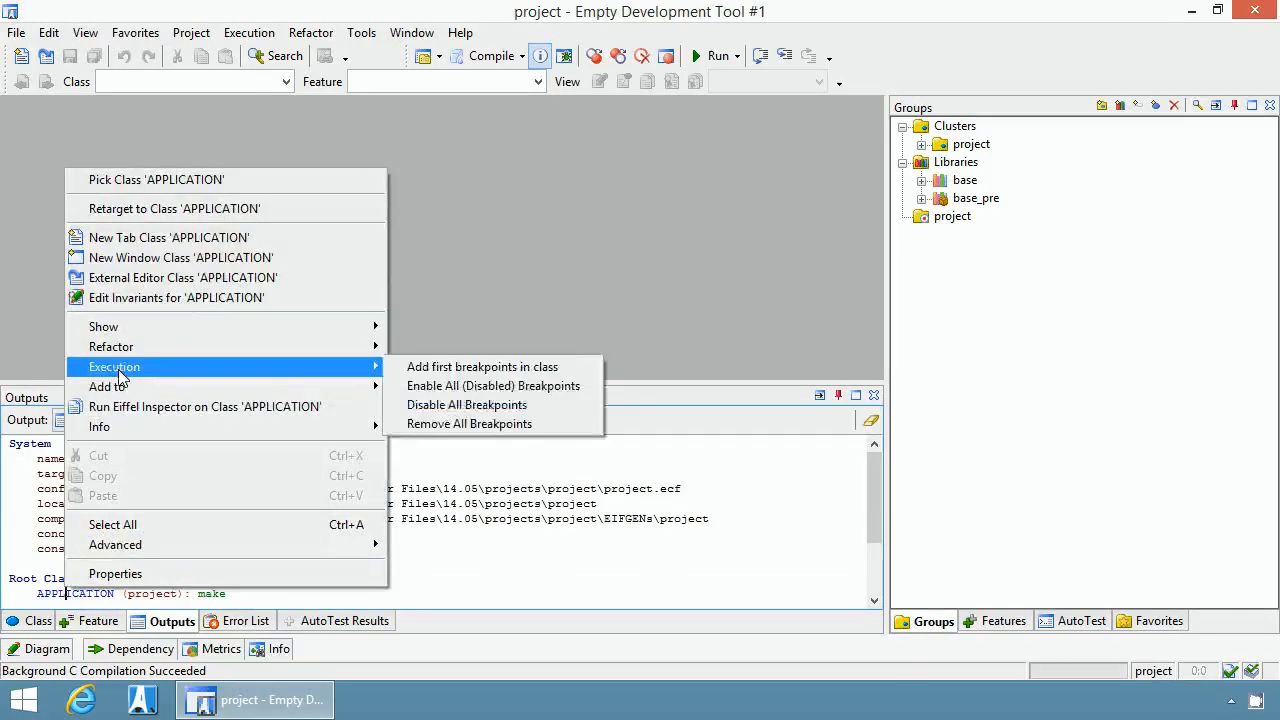
{"action": "mouse_move", "coordinate": [169, 237]}
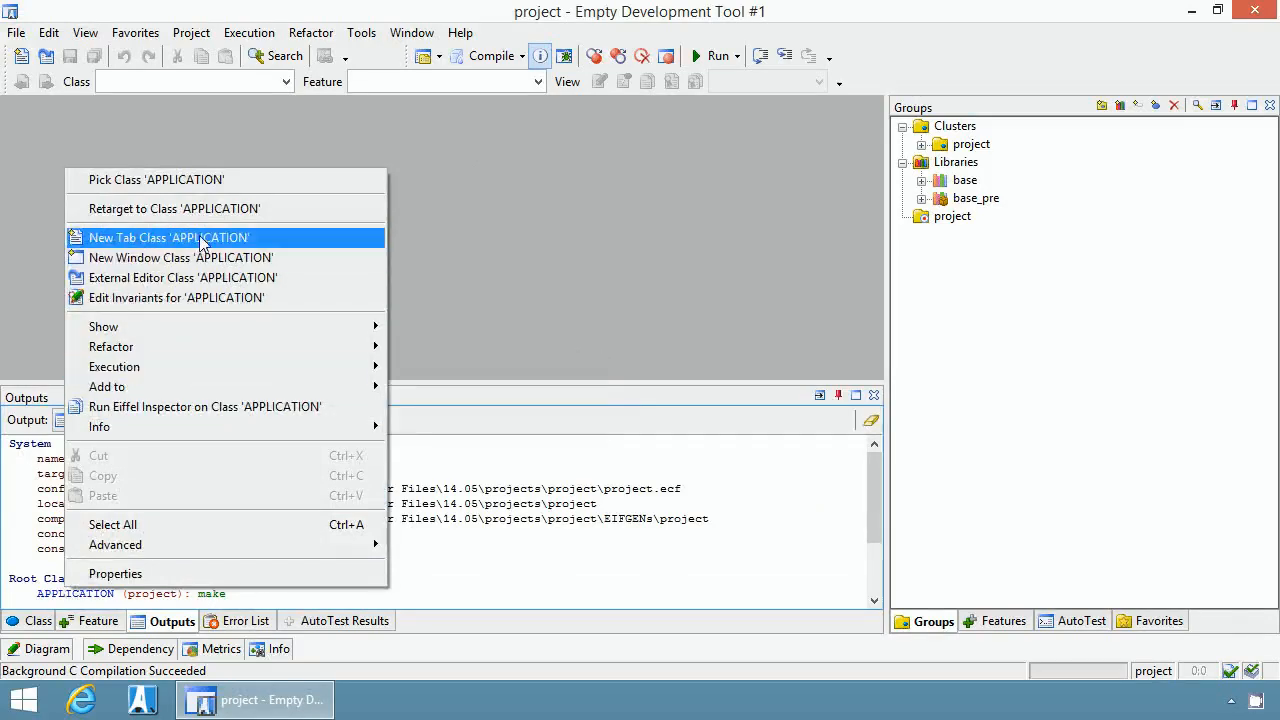
Open APPLICATION in a new tab and scroll to make, which prints 'Hello Eiffel World!'
{"action": "left_click", "coordinate": [168, 237]}
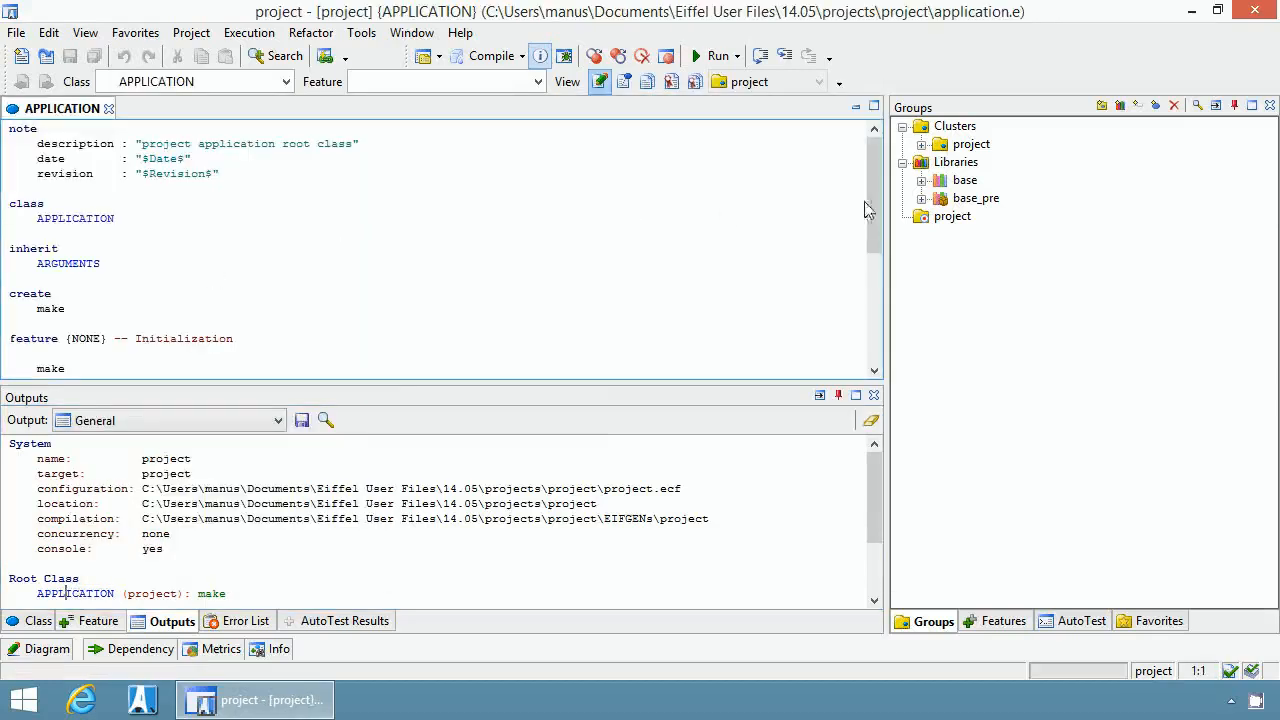
{"action": "scroll", "scroll_direction": "down", "scroll_amount": 3}
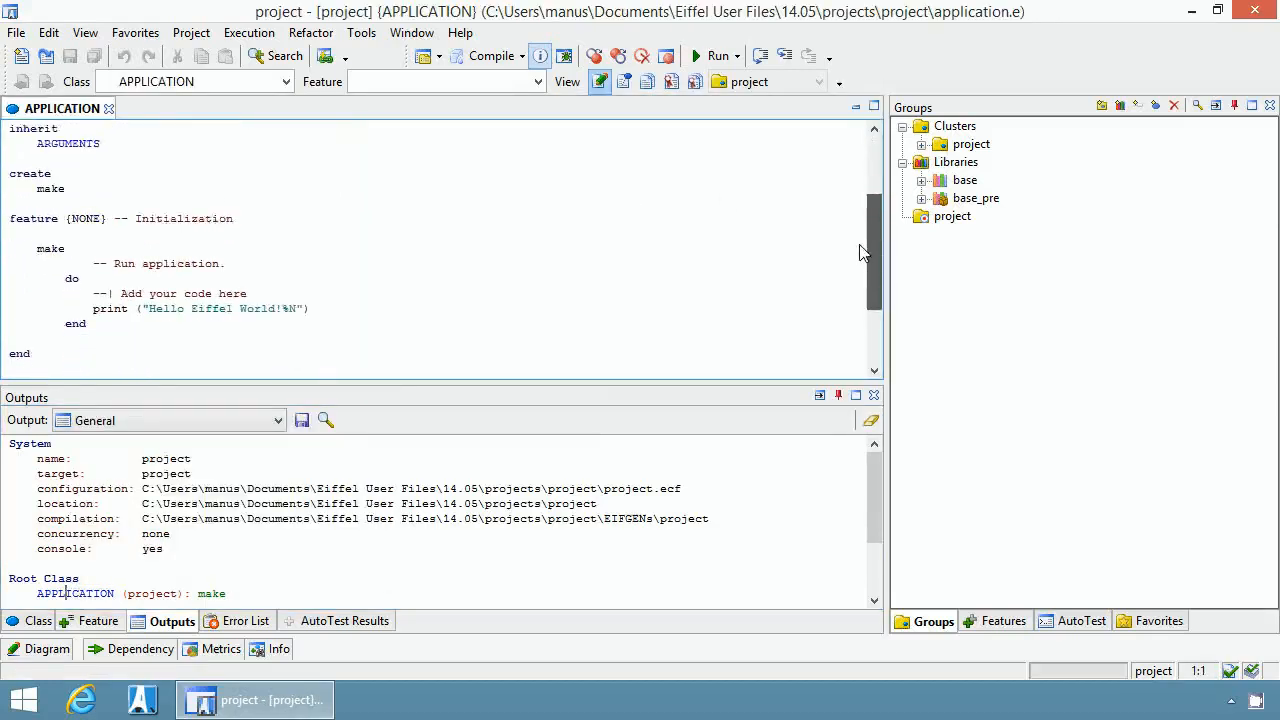
{"action": "scroll", "scroll_direction": "down", "scroll_amount": 3}
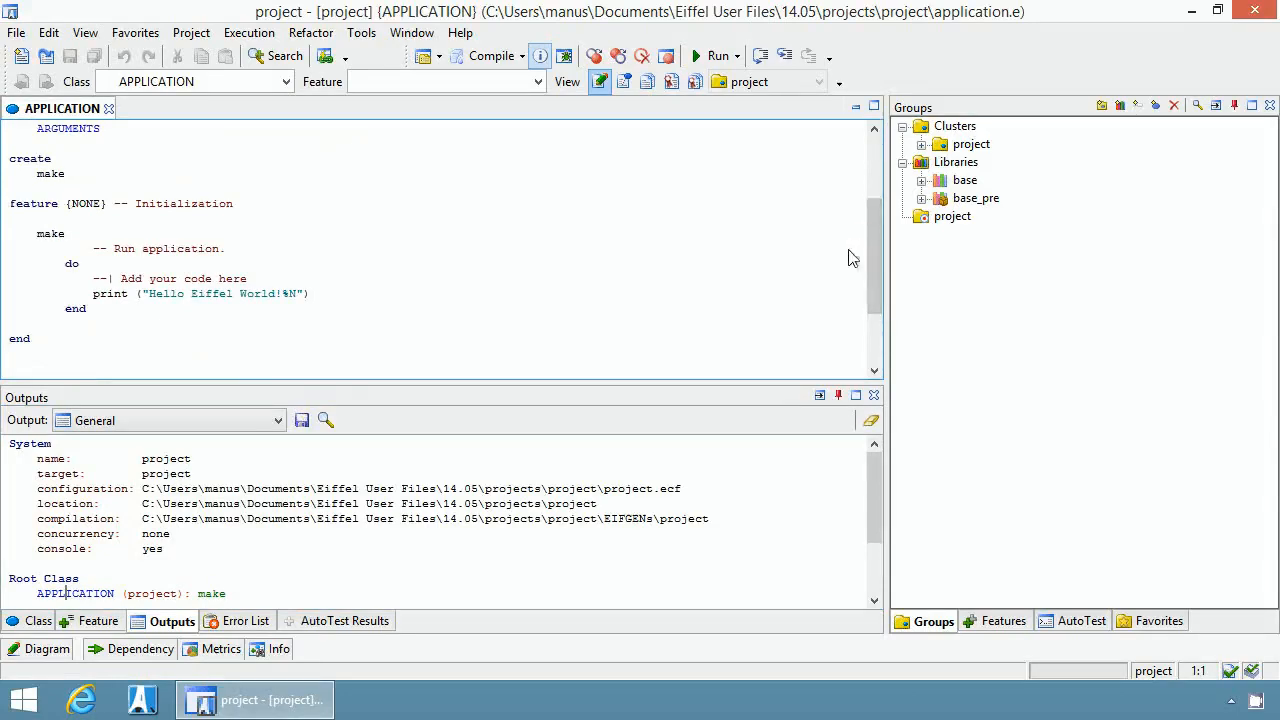
{"action": "mouse_move", "coordinate": [281, 241]}
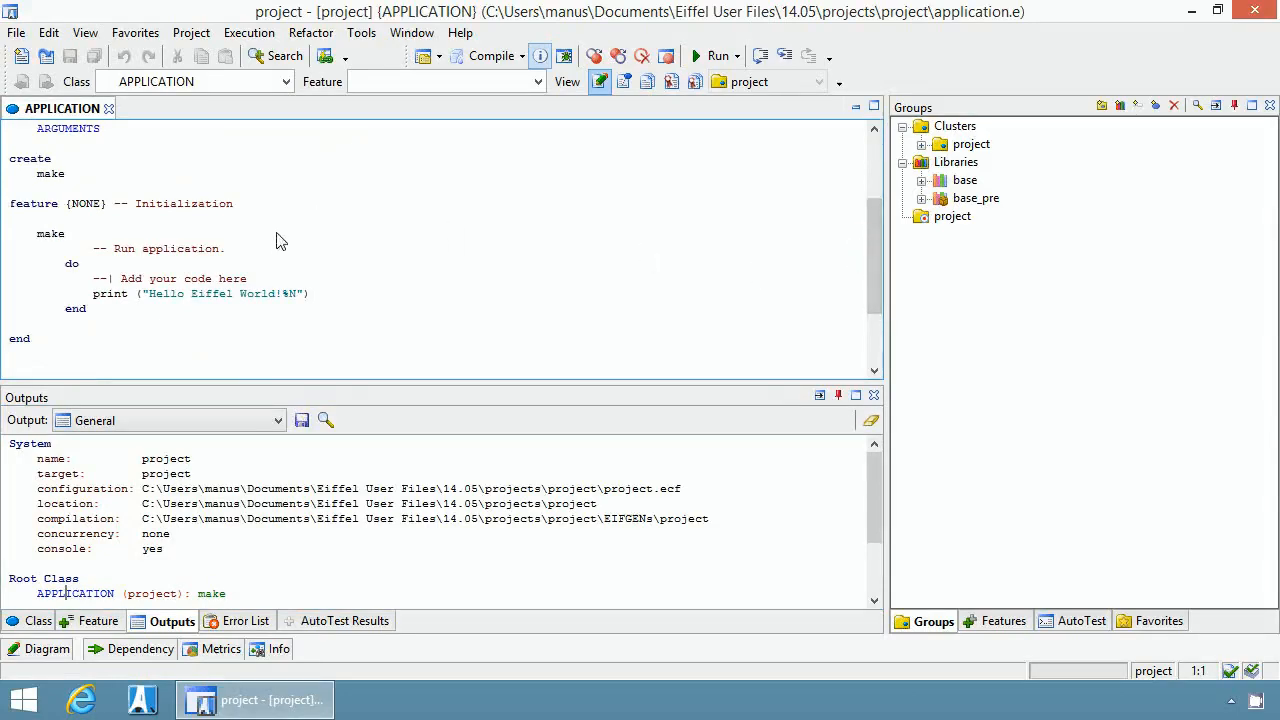
{"action": "mouse_move", "coordinate": [310, 318]}
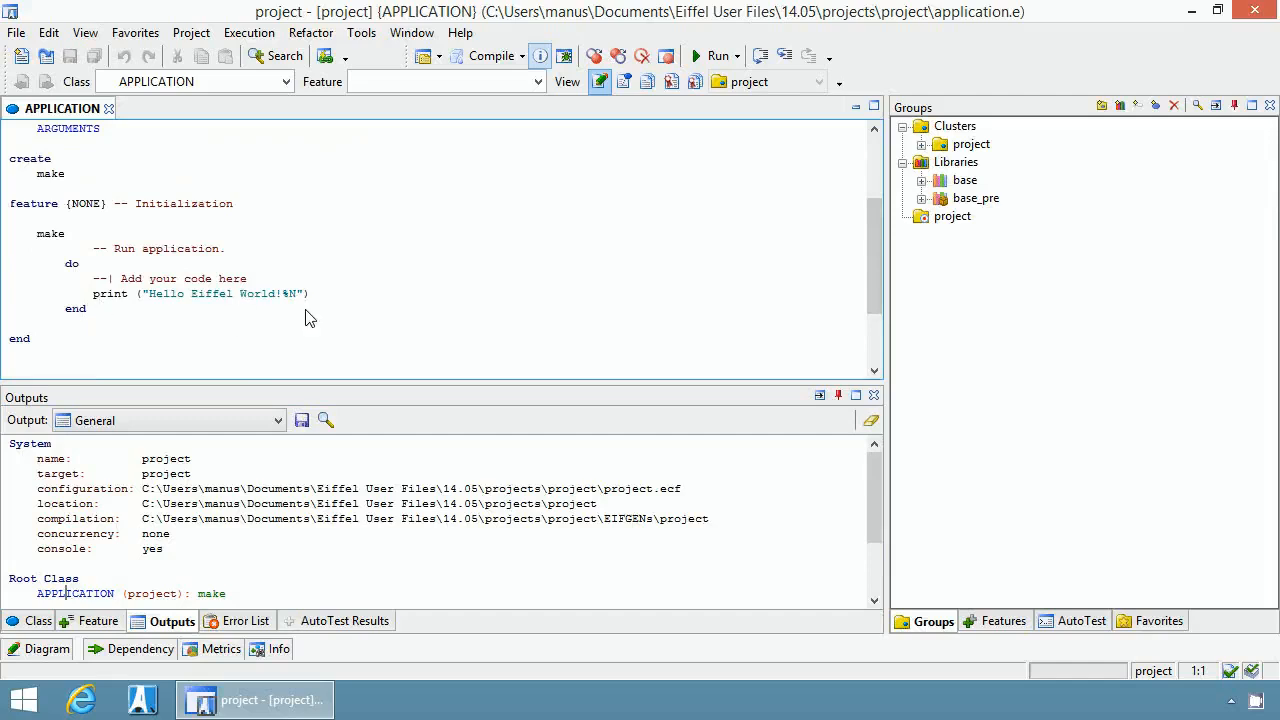
{"action": "mouse_move", "coordinate": [312, 326]}
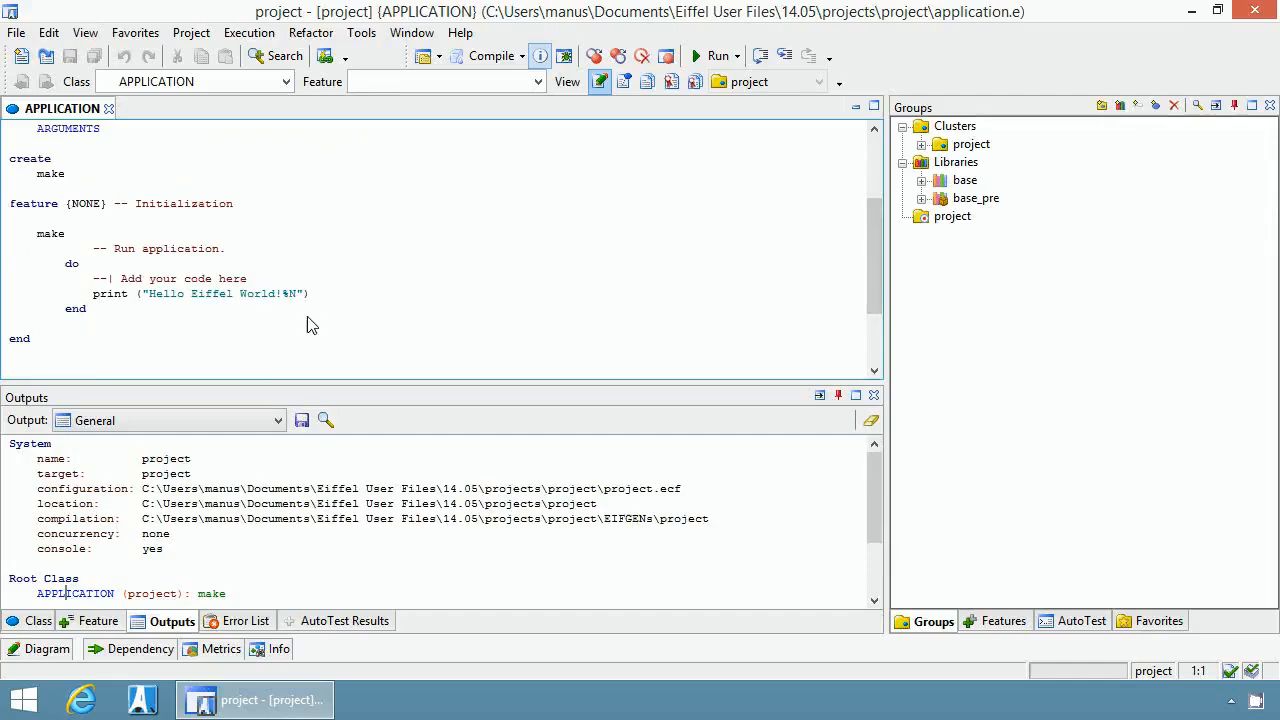
{"action": "mouse_move", "coordinate": [337, 306]}
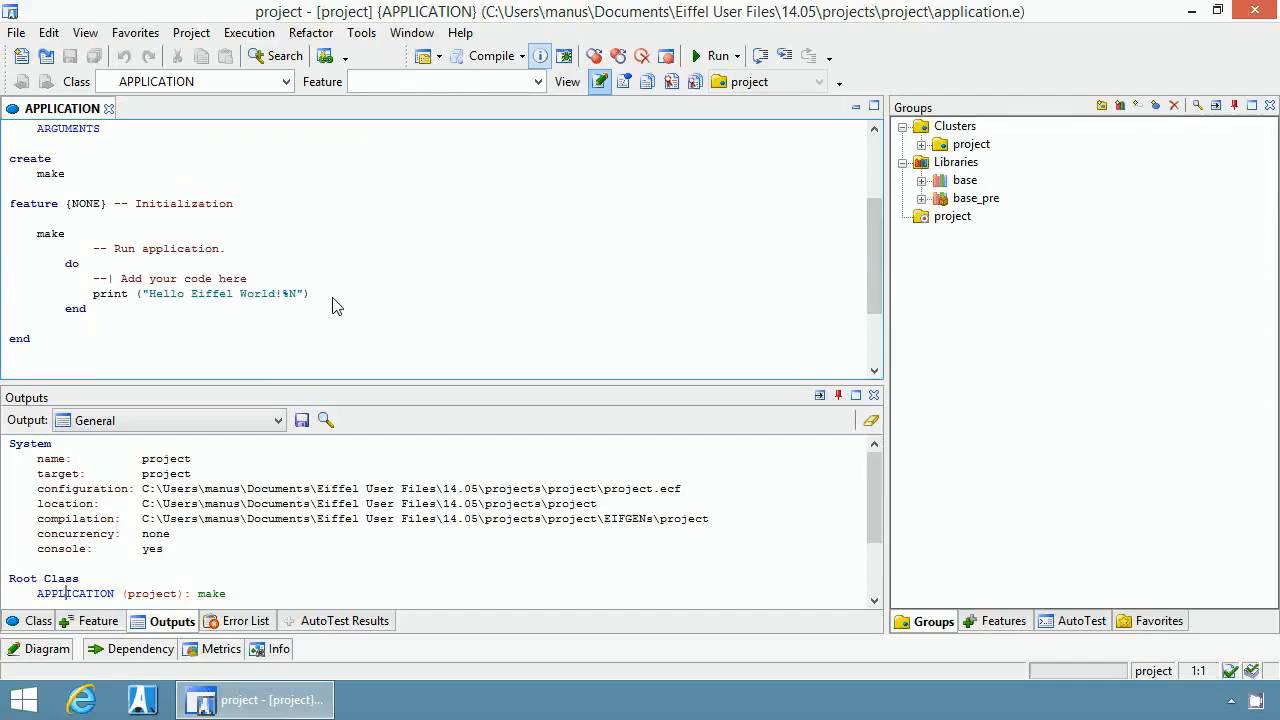
{"action": "mouse_move", "coordinate": [712, 56]}
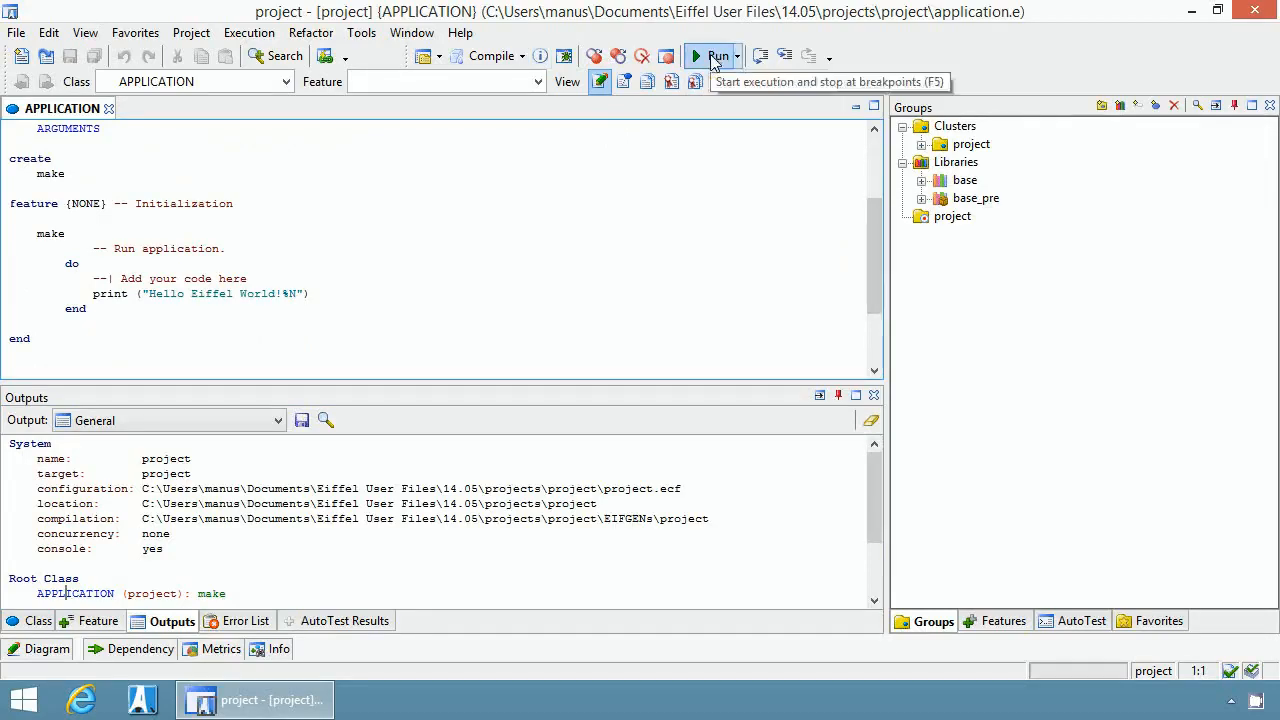
Run the program so the console displays 'Hello Eiffel World!'
{"action": "left_click", "coordinate": [716, 56]}
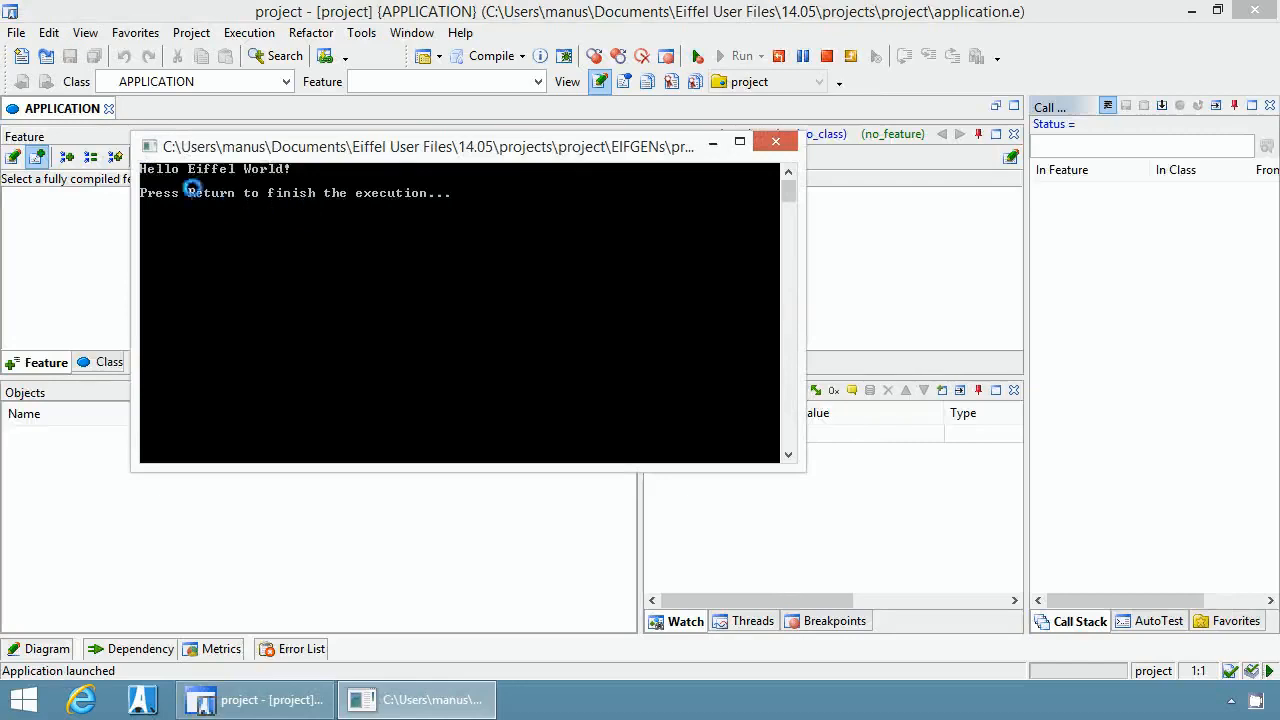
{"action": "mouse_move", "coordinate": [313, 221]}
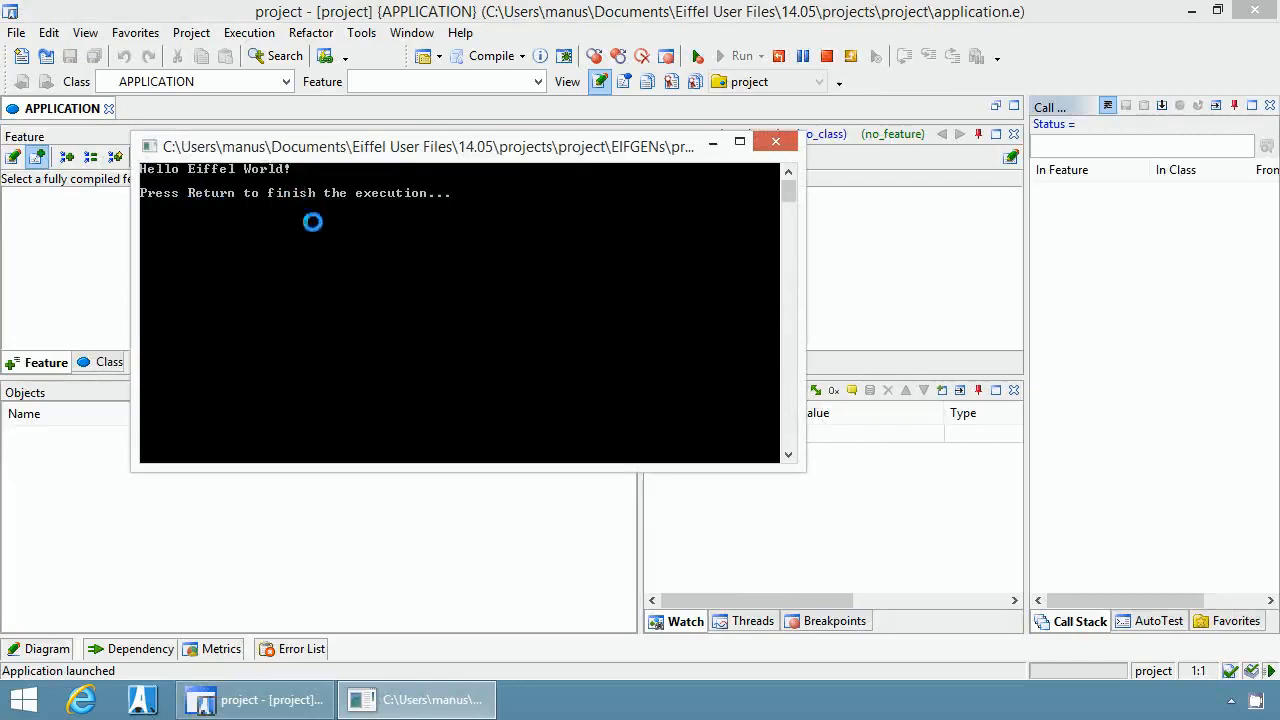
{"action": "mouse_move", "coordinate": [424, 199]}
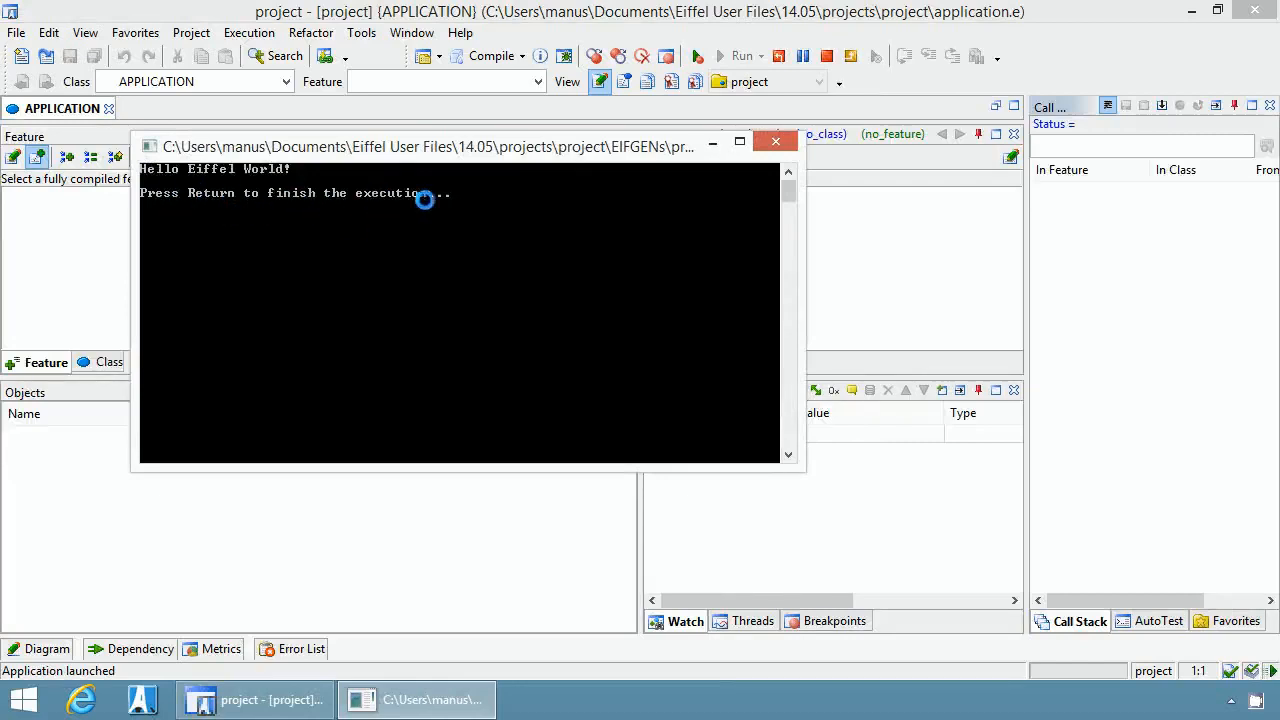